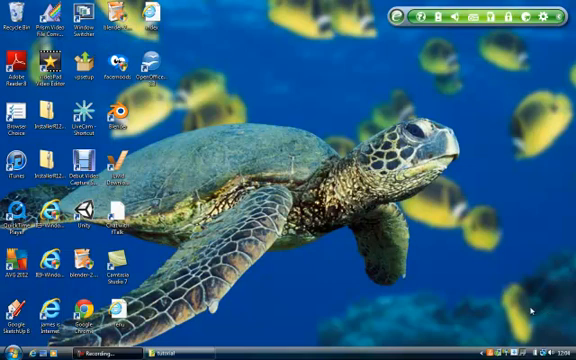
# Launch Notepad from the Start menu with a blank untitled document
pyautogui.click(13, 352)
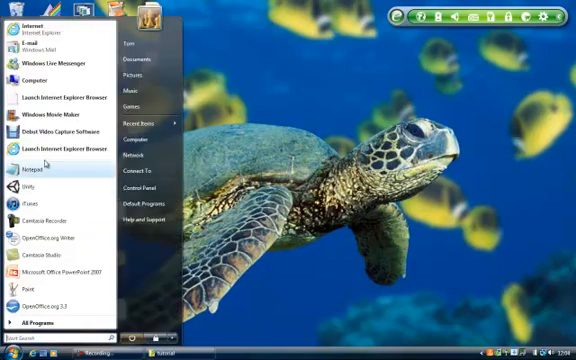
pyautogui.click(33, 169)
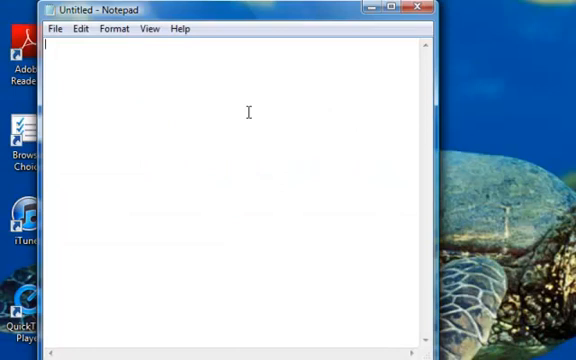
# Write <html>, <head>, <title>Link Tutorial</title> and </head>, correcting a typo
pyautogui.write('<html')
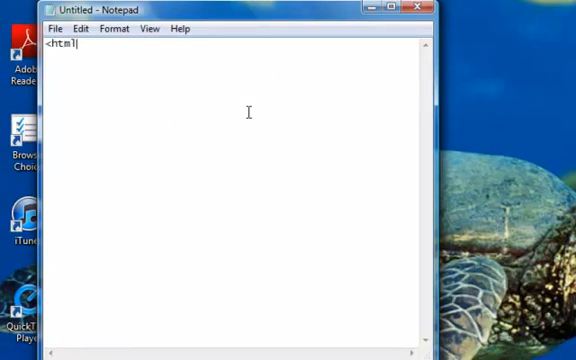
pyautogui.write('>')
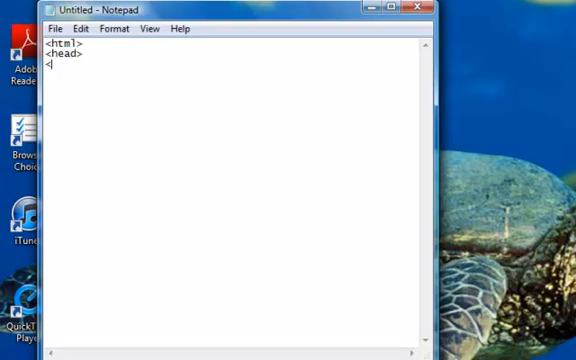
pyautogui.write('t')
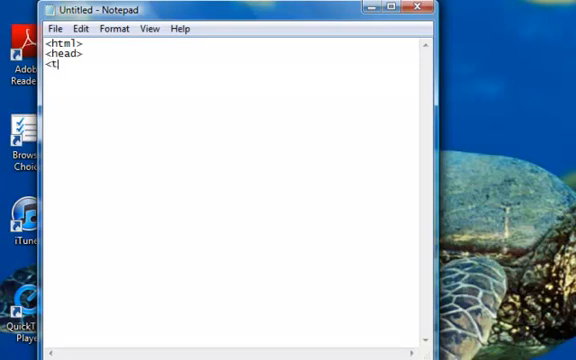
pyautogui.write('itle>')
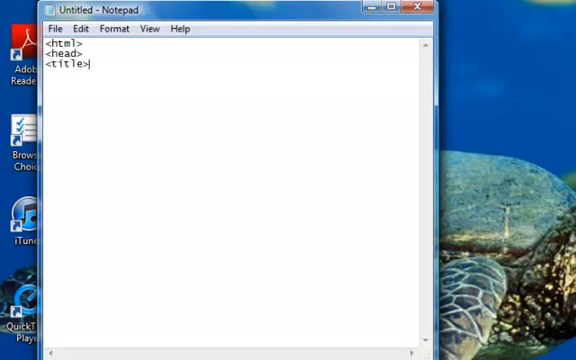
pyautogui.write('Link T')
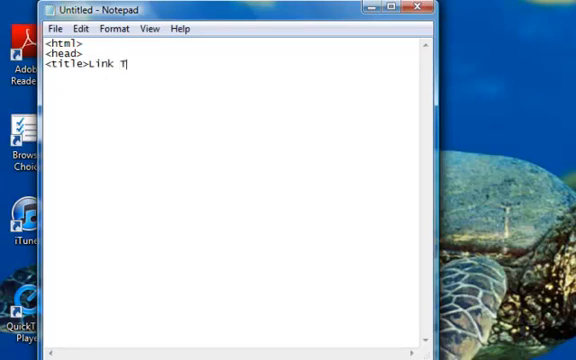
pyautogui.write('utorial</to')
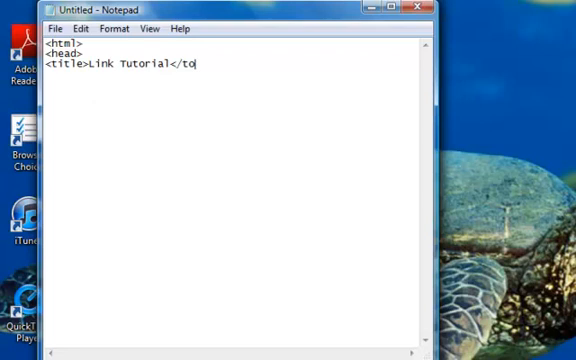
pyautogui.press('Backspace')
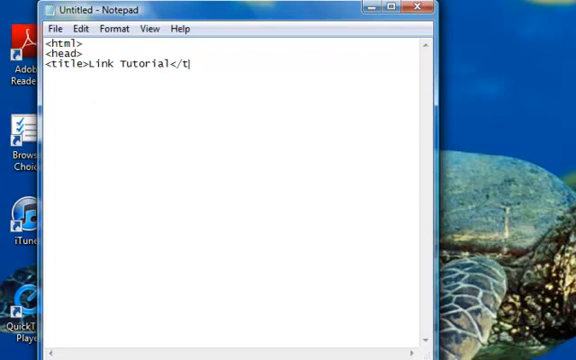
pyautogui.write('itle>')
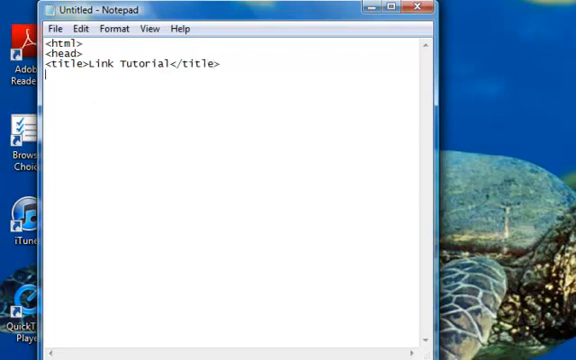
pyautogui.write('</he')
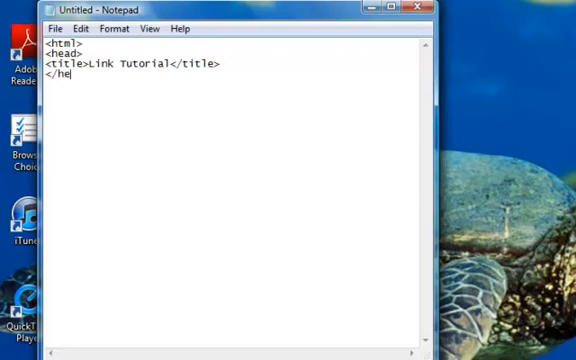
pyautogui.write('ad>')
pyautogui.write('<')
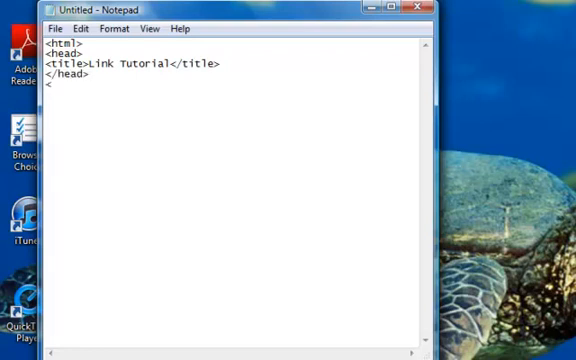
# Add a body tag and the link <a href="test.html">Test</a
pyautogui.write('body>')
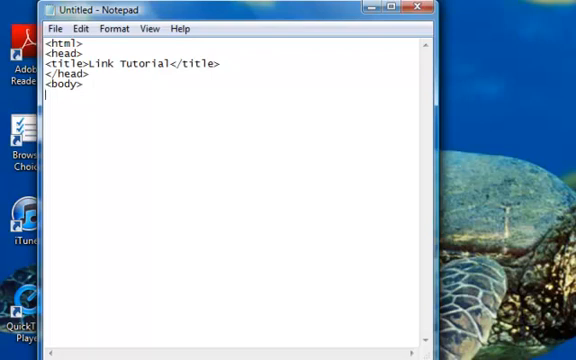
pyautogui.write('<')
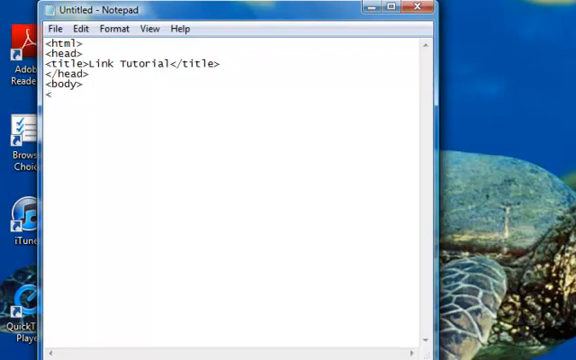
pyautogui.write('a')
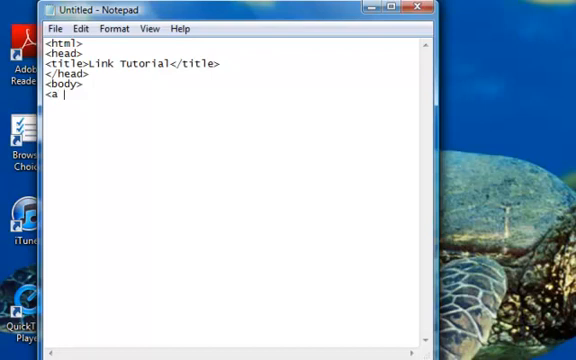
pyautogui.write('href')
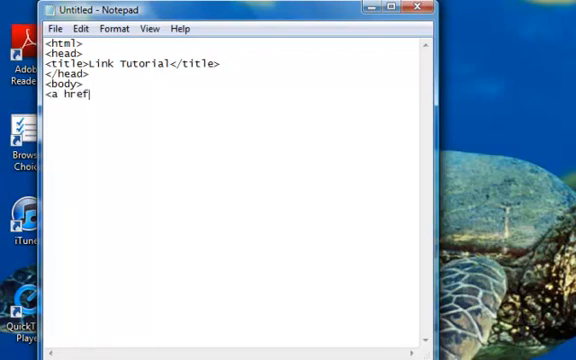
pyautogui.write('="')
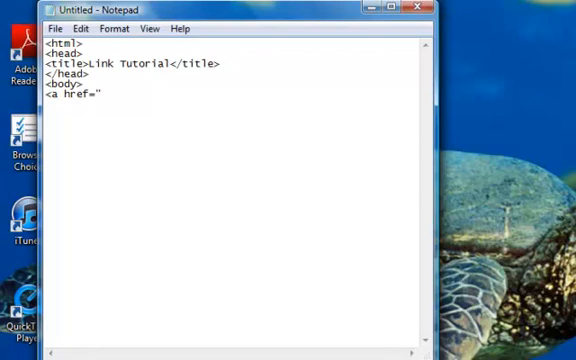
pyautogui.write('test')
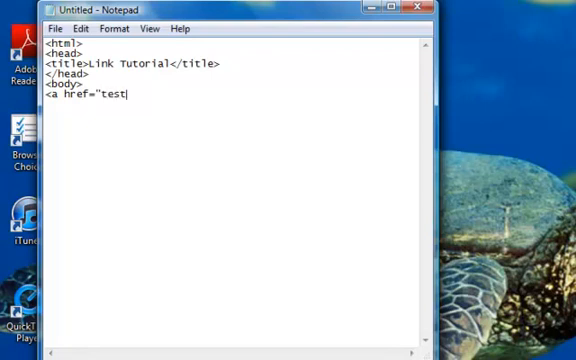
pyautogui.write('.html')
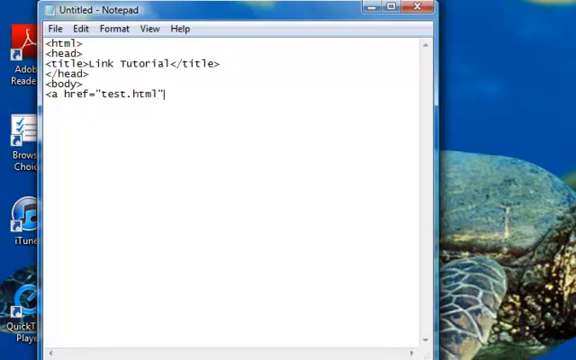
pyautogui.write('>')
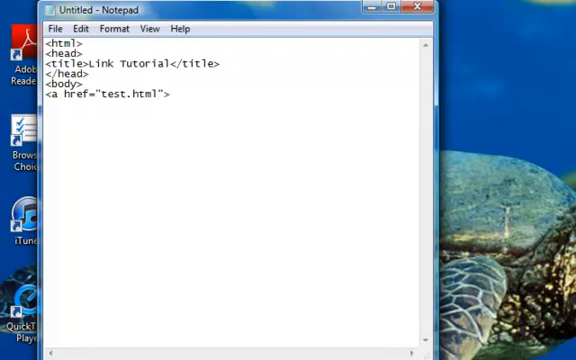
pyautogui.write('Test')
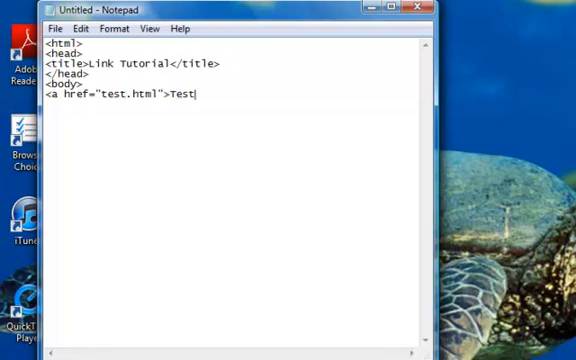
pyautogui.write('</a')
pyautogui.write('link')
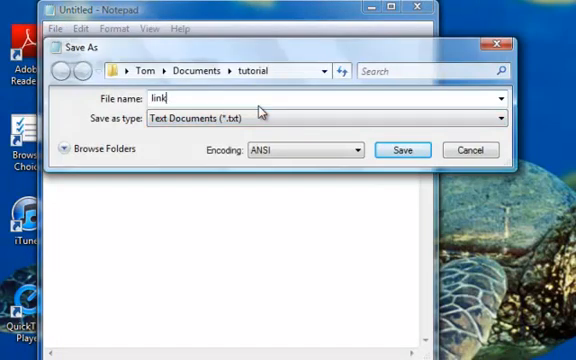
# Save the page as 'link tutorial.html' in the tutorial folder
pyautogui.write('tutoria')
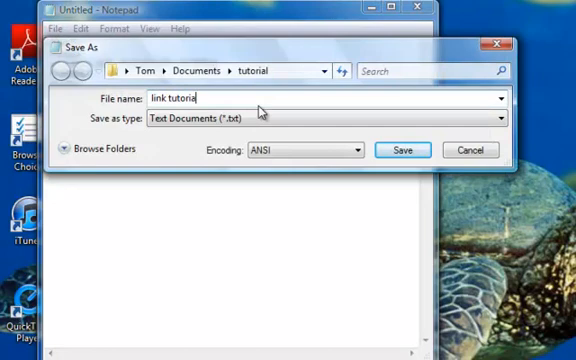
pyautogui.click(414, 150)
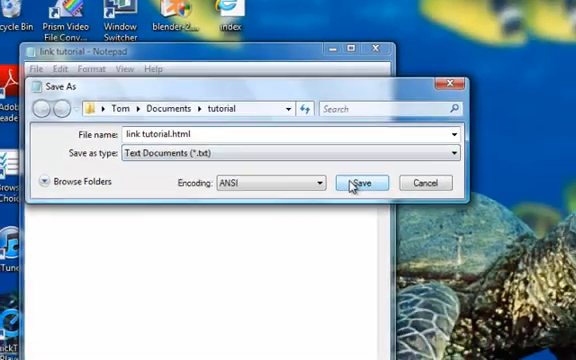
pyautogui.click(363, 184)
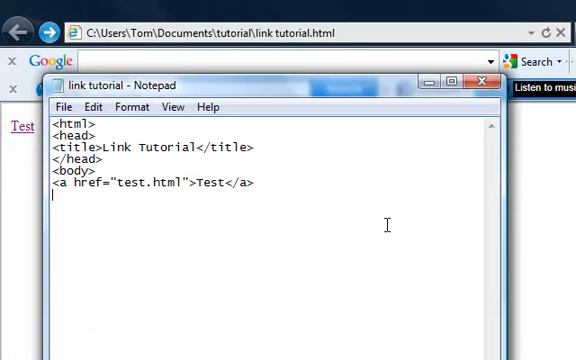
pyautogui.write('<')
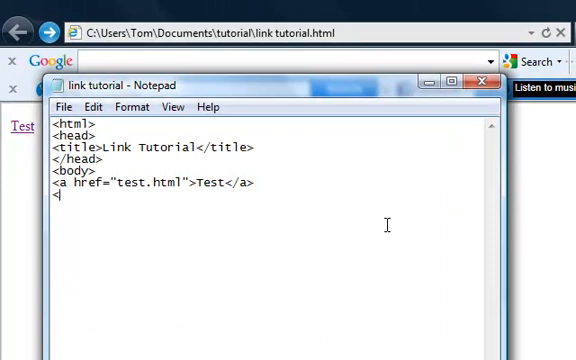
pyautogui.write('a h')
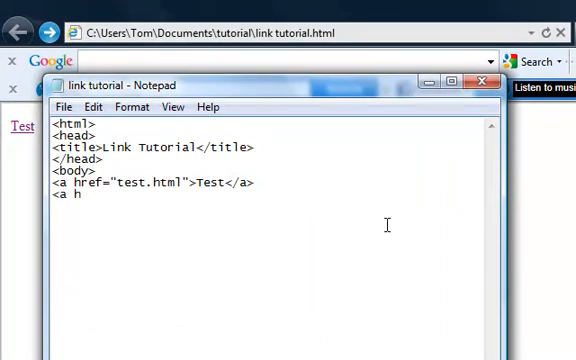
pyautogui.write('ref')
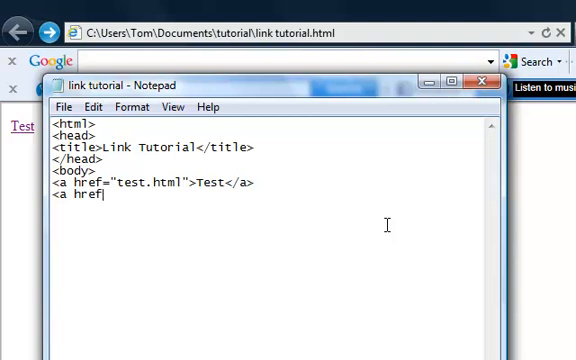
pyautogui.write('="')
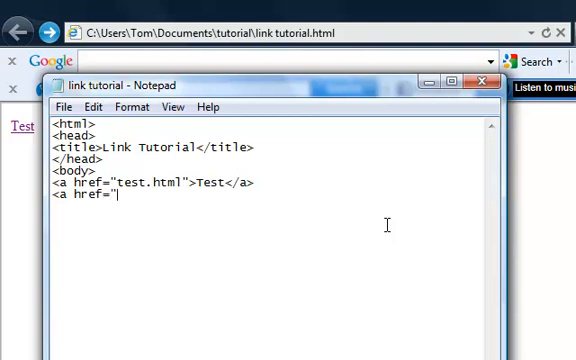
pyautogui.write('h')
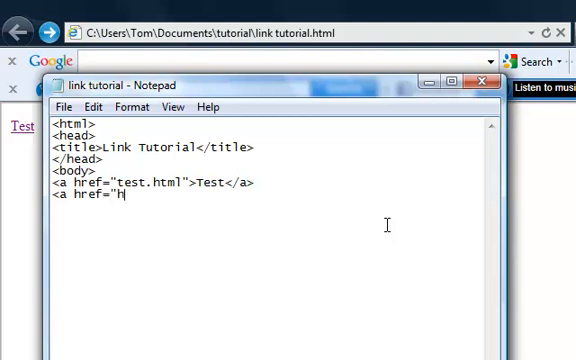
pyautogui.write('ttp://')
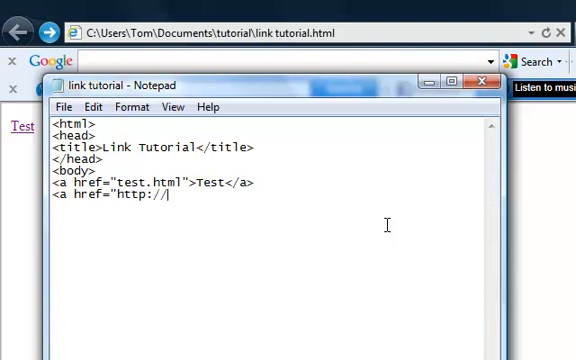
pyautogui.write('www.goo')
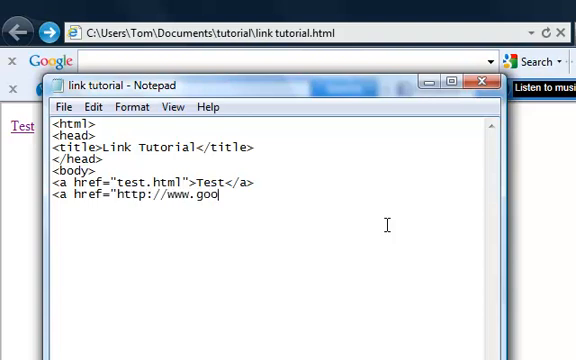
pyautogui.write('gle.com')
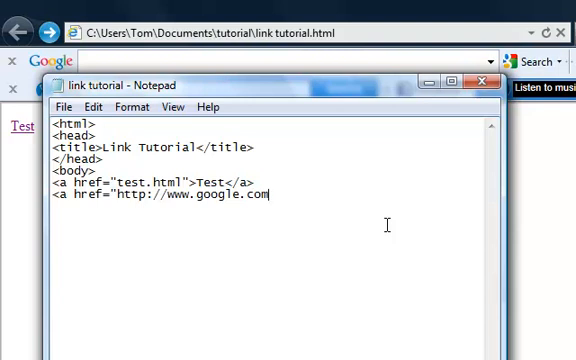
pyautogui.write('">')
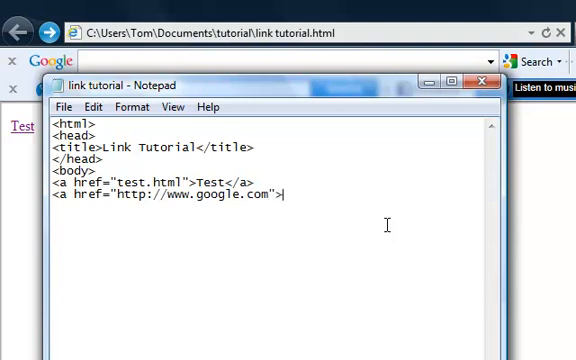
pyautogui.write('Googl')
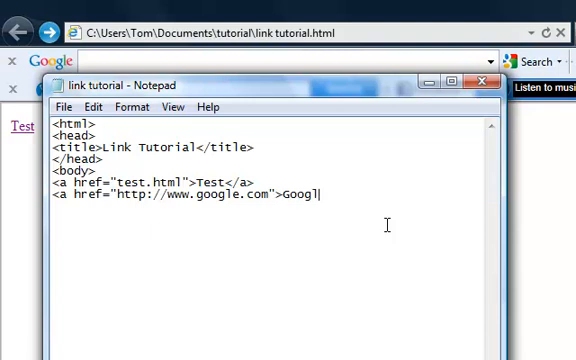
pyautogui.write('e</')
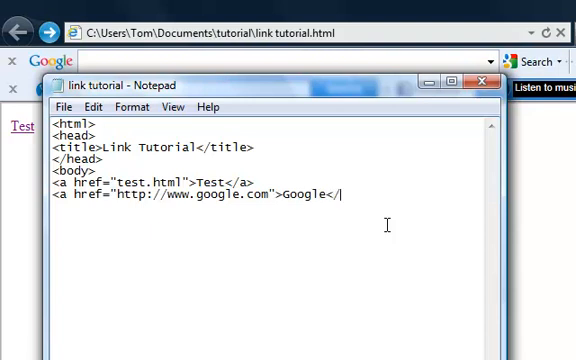
pyautogui.write('a>')
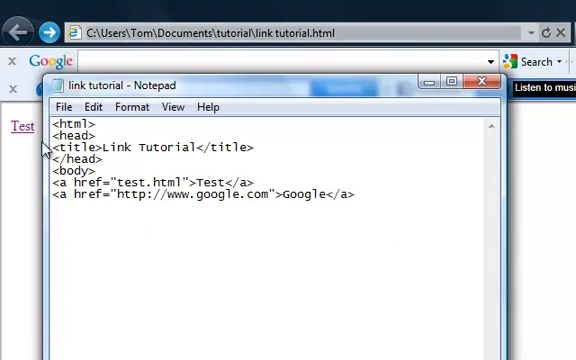
pyautogui.moveTo(40, 166)
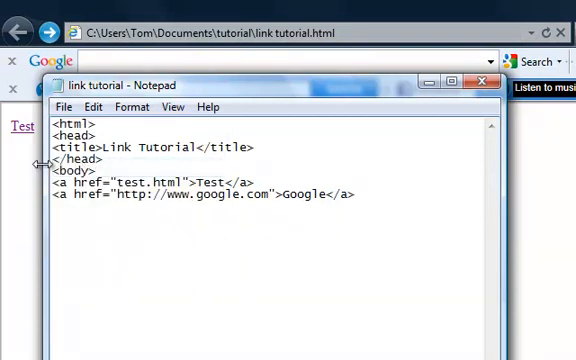
# View the Test and Google links in Internet Explorer, then return to Notepad
pyautogui.click(480, 81)
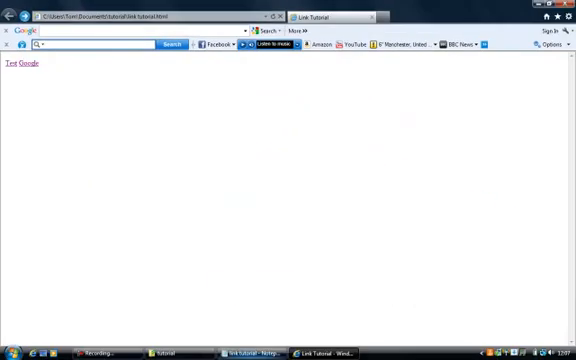
pyautogui.click(250, 351)
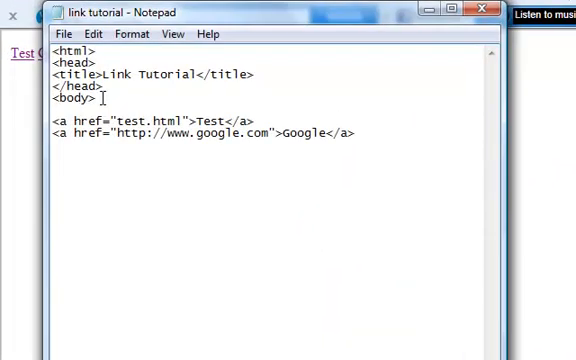
# Surround both links with <center> and </center> tags
pyautogui.write('<')
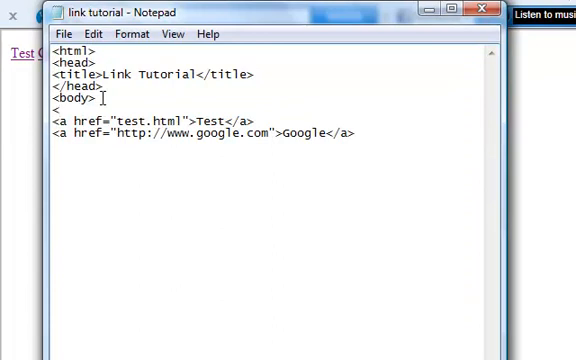
pyautogui.write('<center>')
pyautogui.click(275, 145)
pyautogui.write('</c')
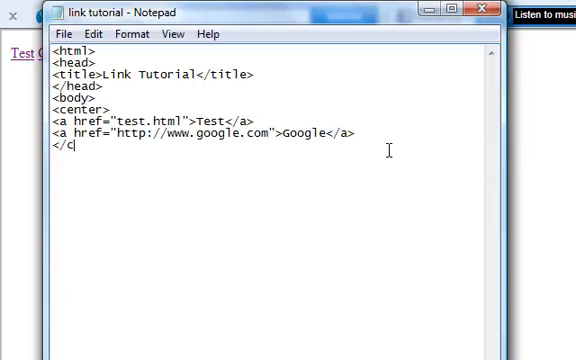
pyautogui.write('enter>')
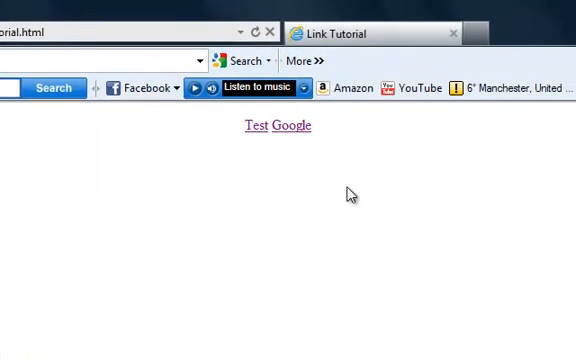
pyautogui.moveTo(258, 143)
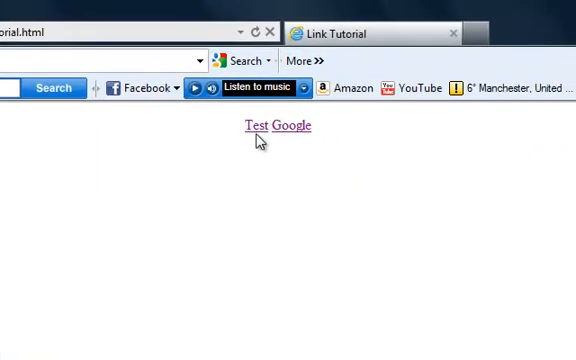
pyautogui.moveTo(313, 147)
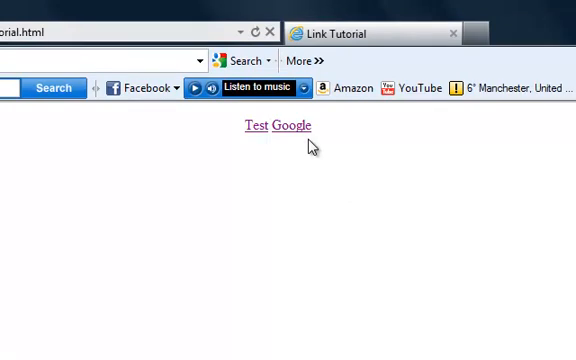
pyautogui.moveTo(245, 340)
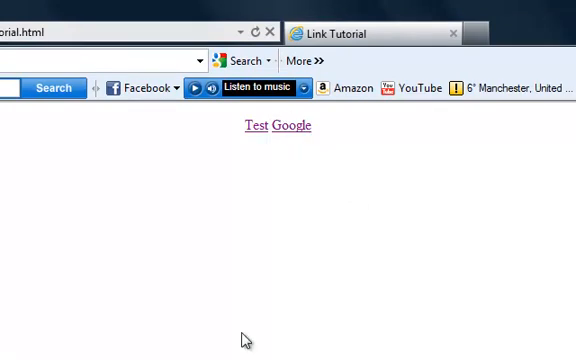
pyautogui.moveTo(322, 214)
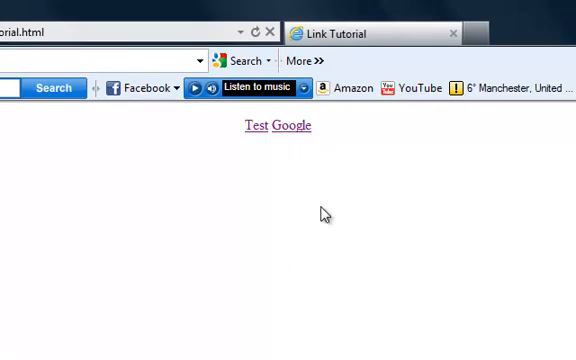
pyautogui.moveTo(277, 165)
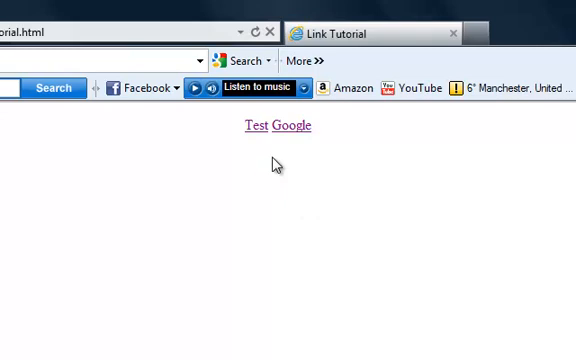